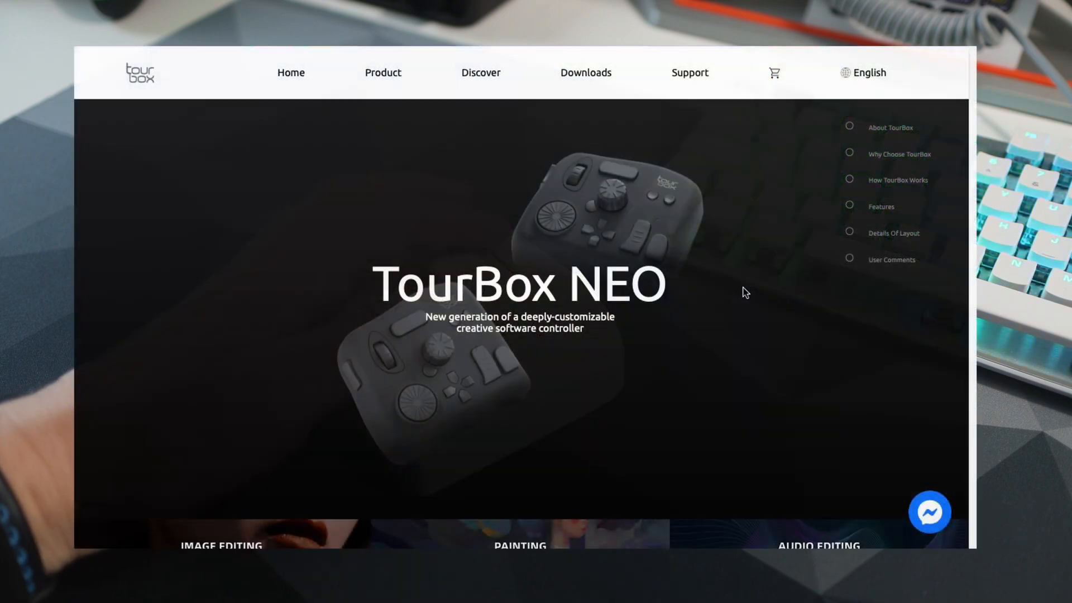
Scroll the TourBox NEO product page past compatibility and creators down to Maximize Your Creativity.
{"action": "scroll", "scroll_direction": "down", "scroll_amount": 3}
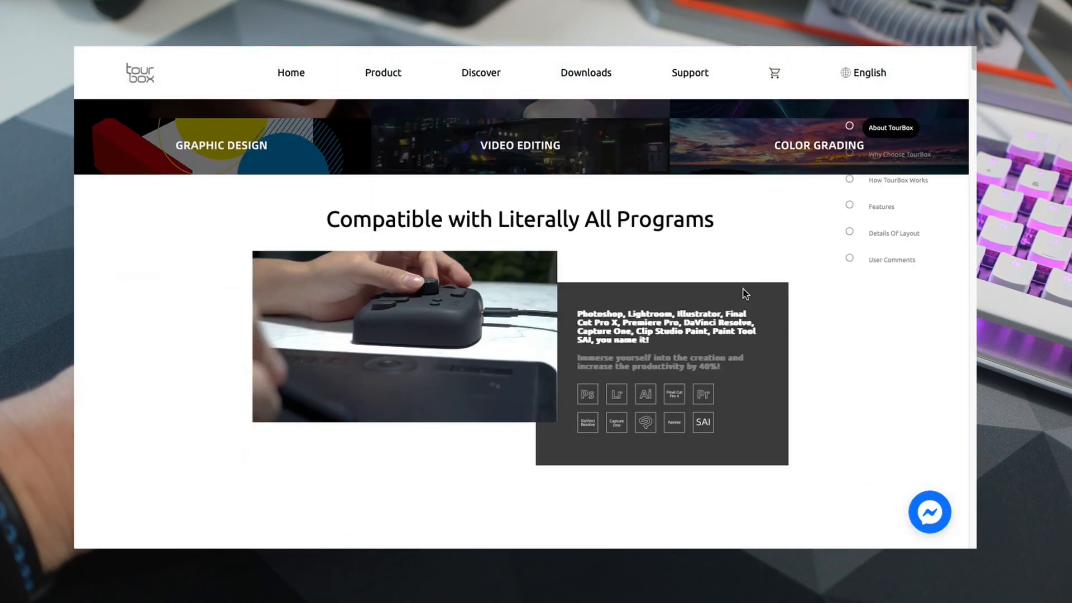
{"action": "scroll", "scroll_direction": "down", "scroll_amount": 3}
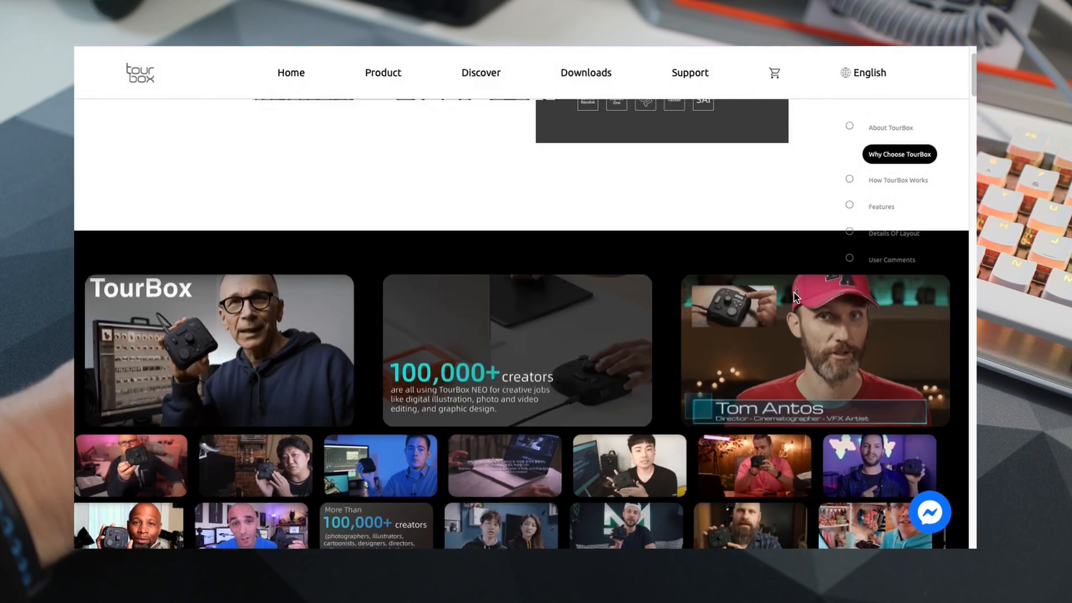
{"action": "scroll", "scroll_direction": "down", "scroll_amount": 3}
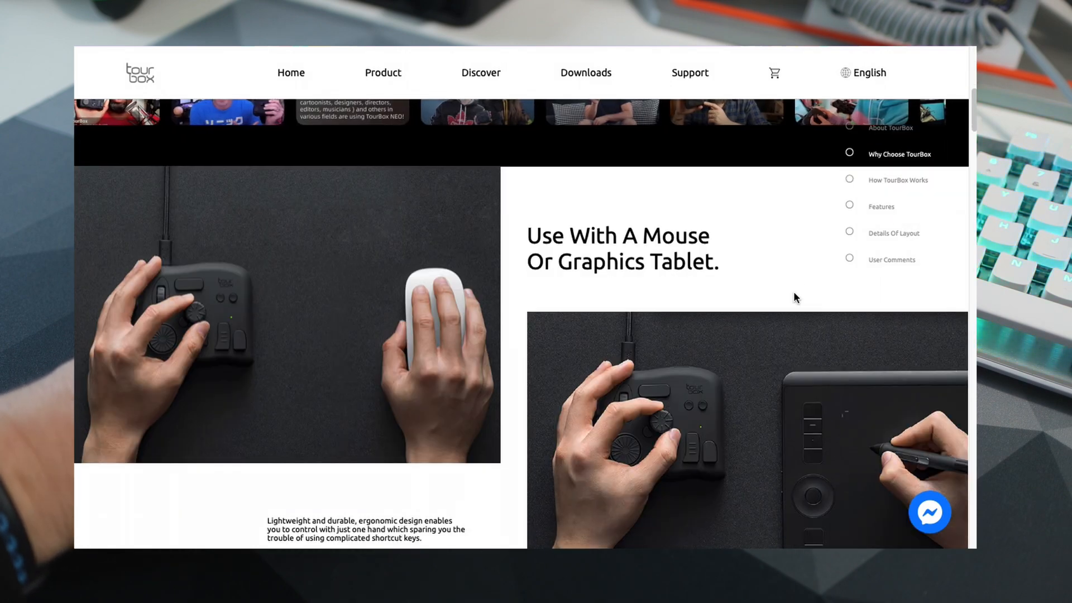
{"action": "scroll", "scroll_direction": "down", "scroll_amount": 3}
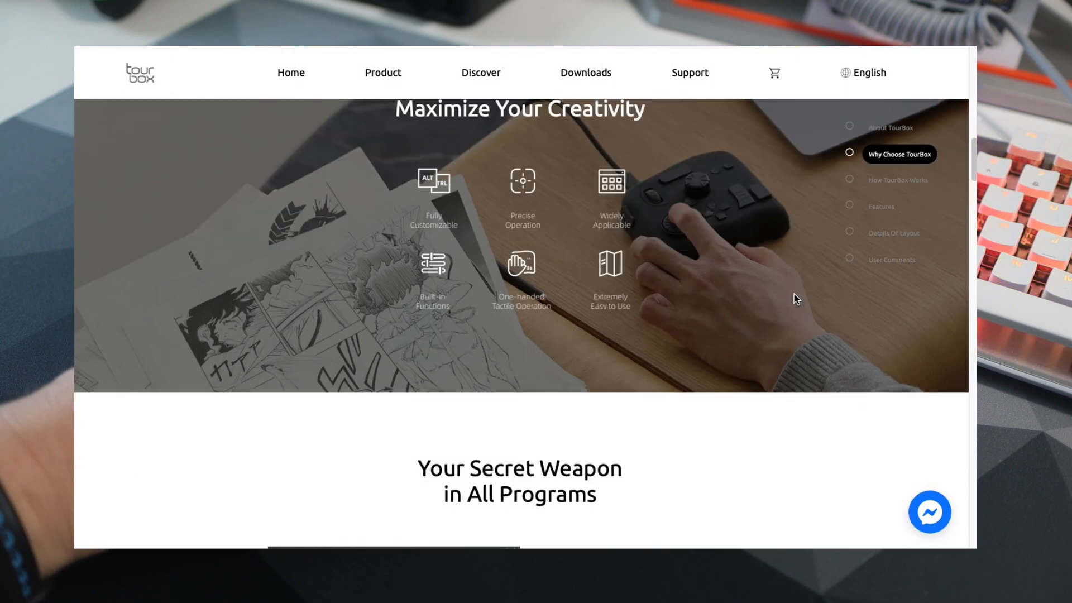
{"action": "scroll", "scroll_direction": "down", "scroll_amount": 3}
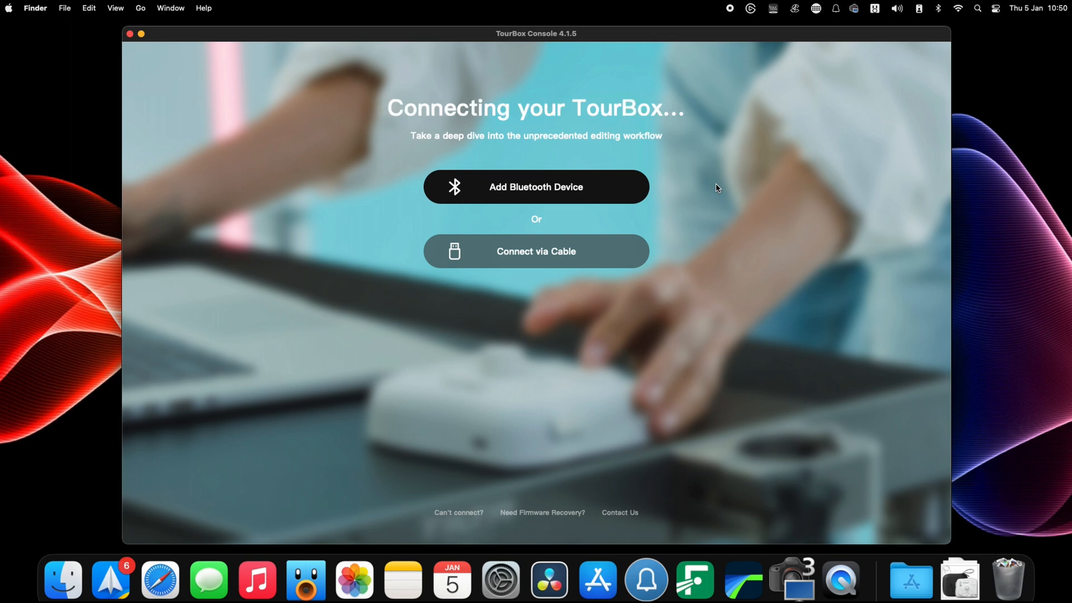
Connect the TourBox, reopen Console from the menu bar icon, and start creating a new preset.
{"action": "left_click", "coordinate": [536, 251]}
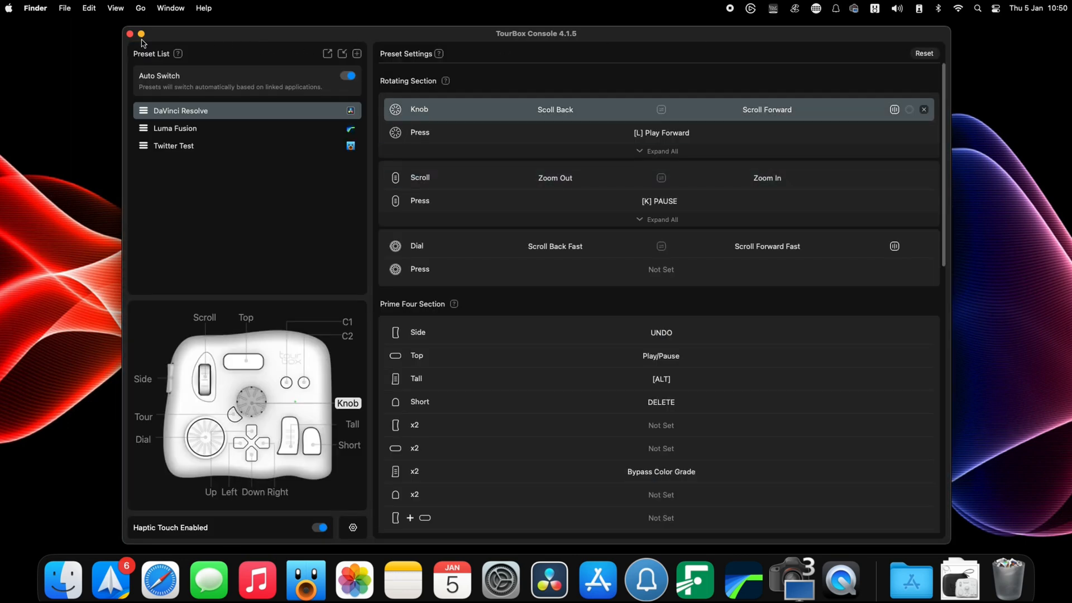
{"action": "left_click", "coordinate": [141, 34]}
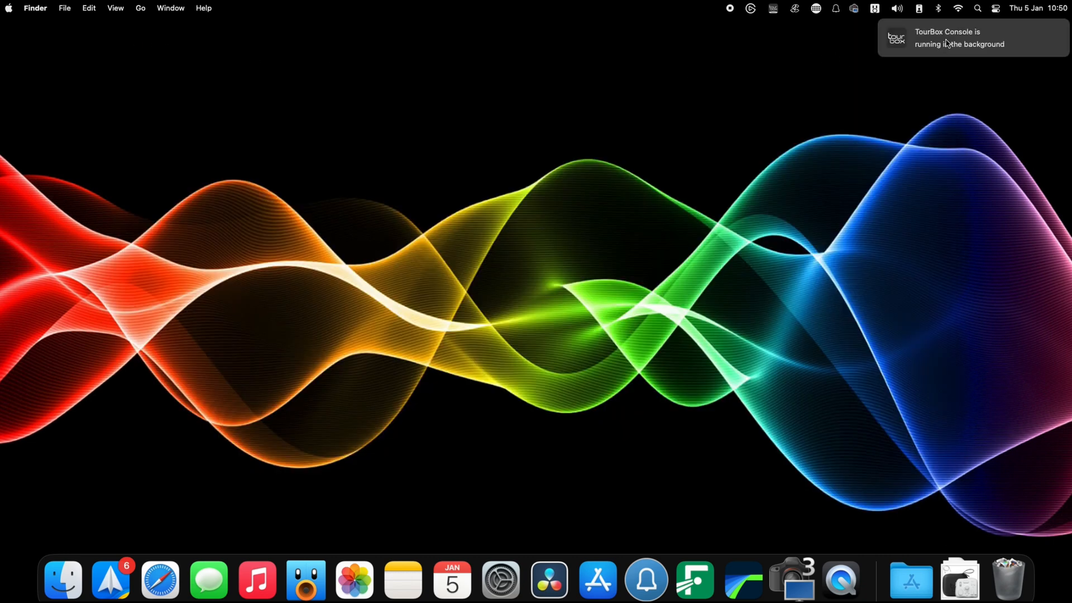
{"action": "left_click", "coordinate": [774, 8]}
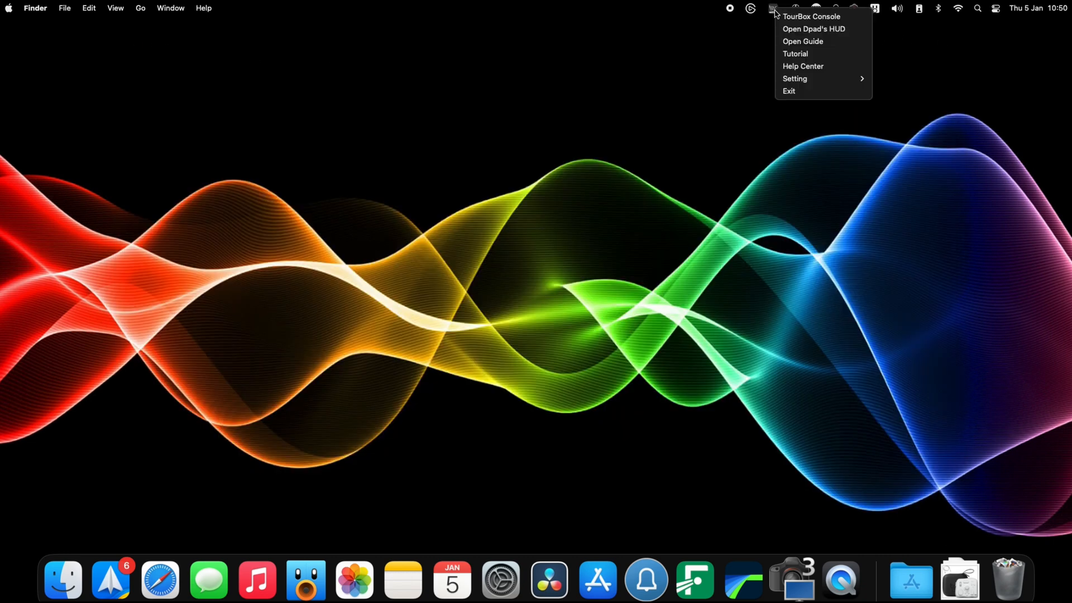
{"action": "mouse_move", "coordinate": [812, 17]}
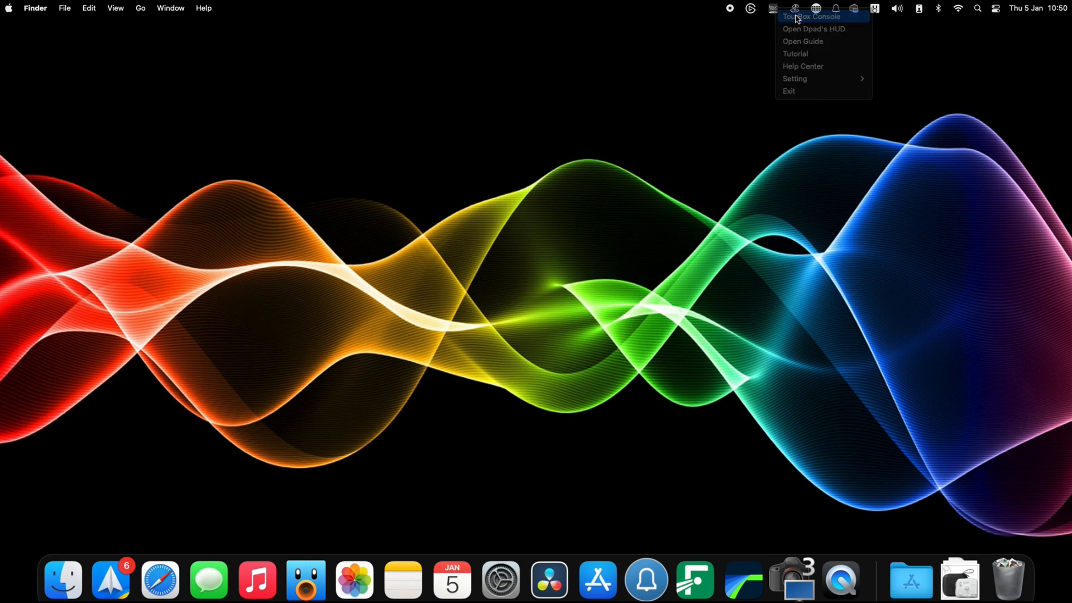
{"action": "left_click", "coordinate": [810, 16]}
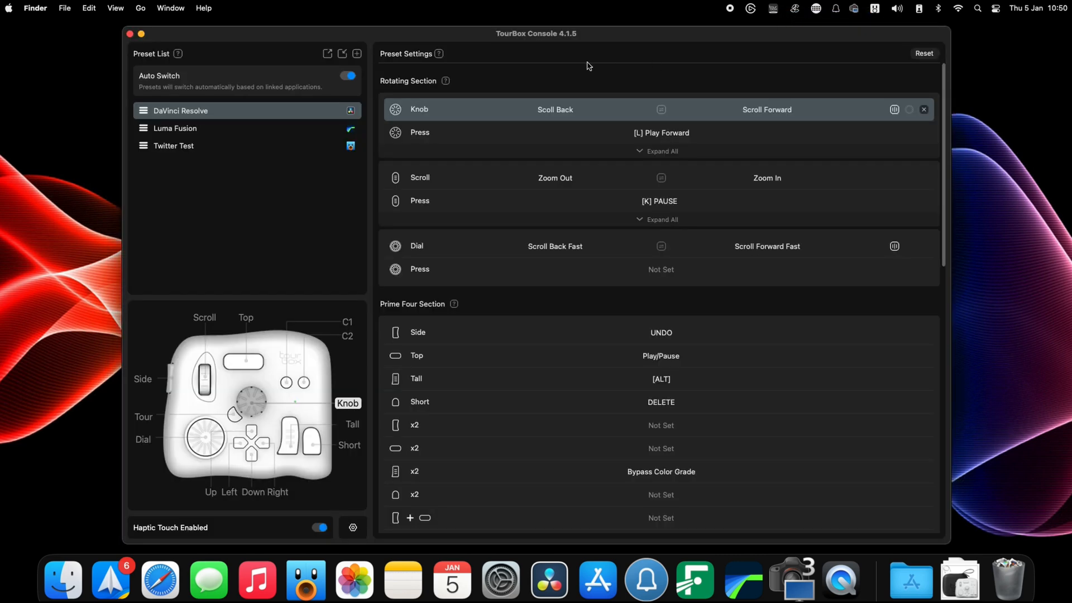
{"action": "mouse_move", "coordinate": [297, 172]}
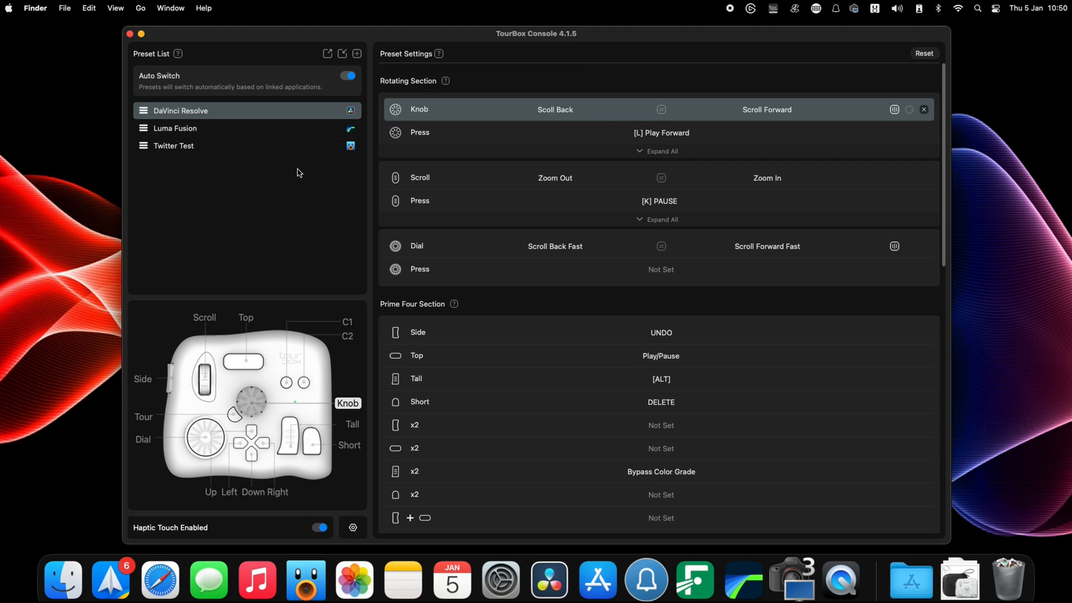
{"action": "mouse_move", "coordinate": [356, 54]}
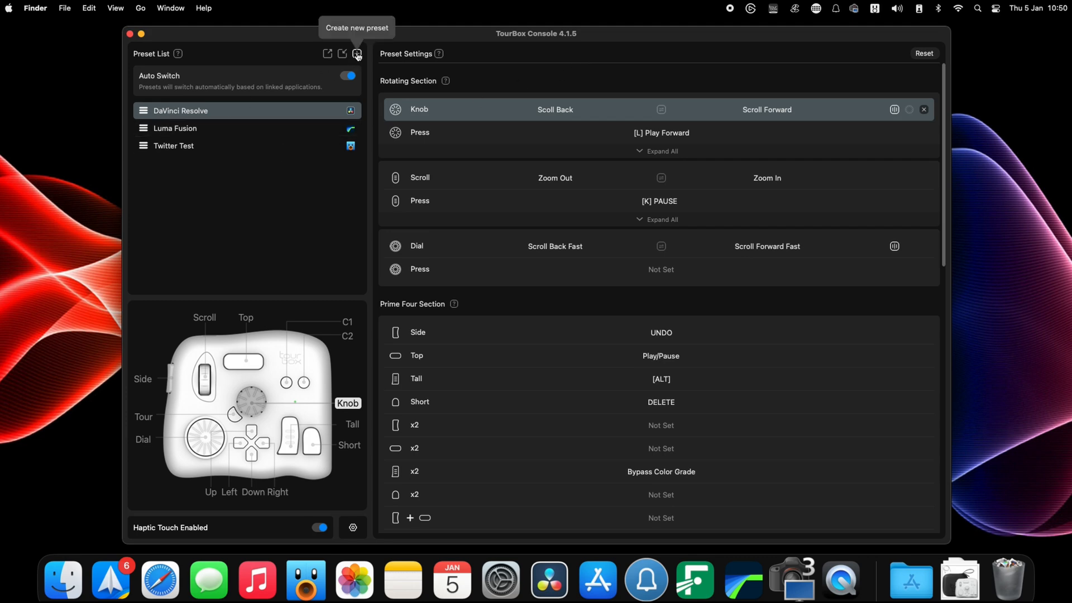
{"action": "left_click", "coordinate": [355, 53]}
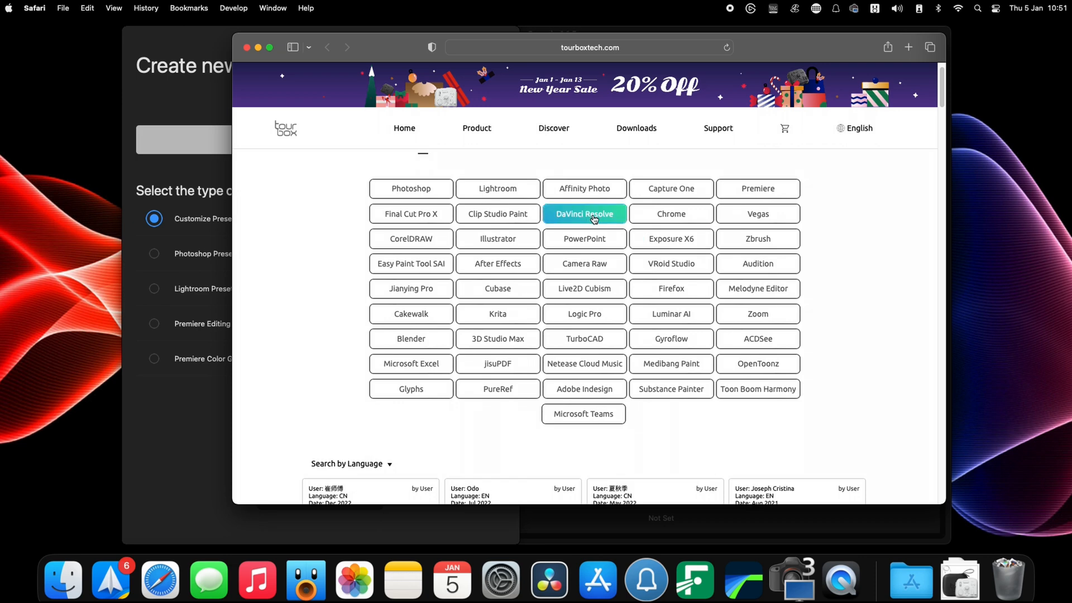
Filter the shared DaVinci Resolve presets to English via Search by Language.
{"action": "scroll", "scroll_direction": "down", "scroll_amount": 3}
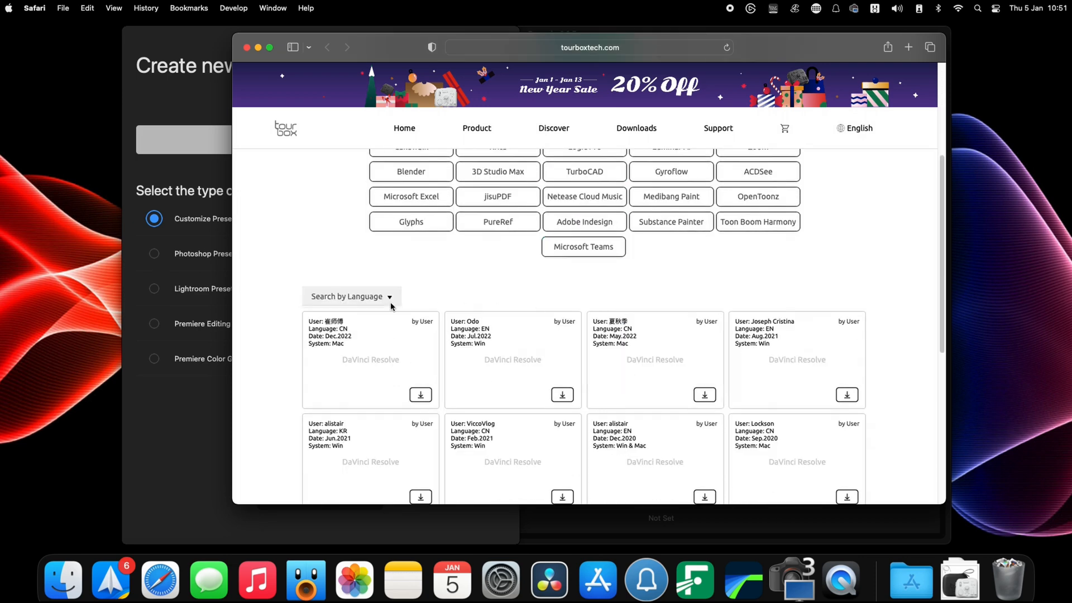
{"action": "left_click", "coordinate": [350, 296]}
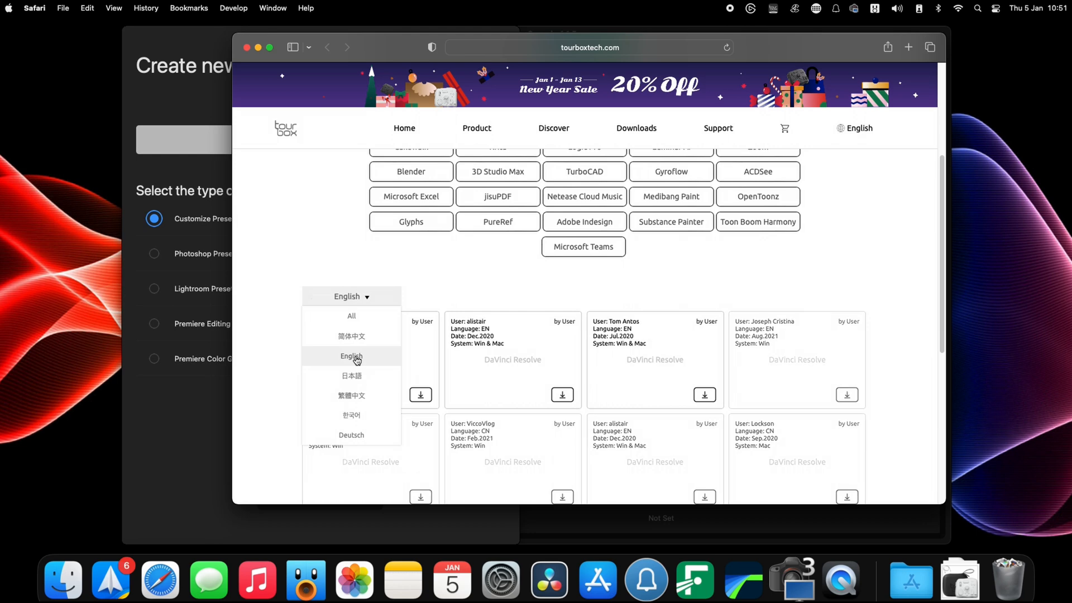
{"action": "left_click", "coordinate": [352, 356]}
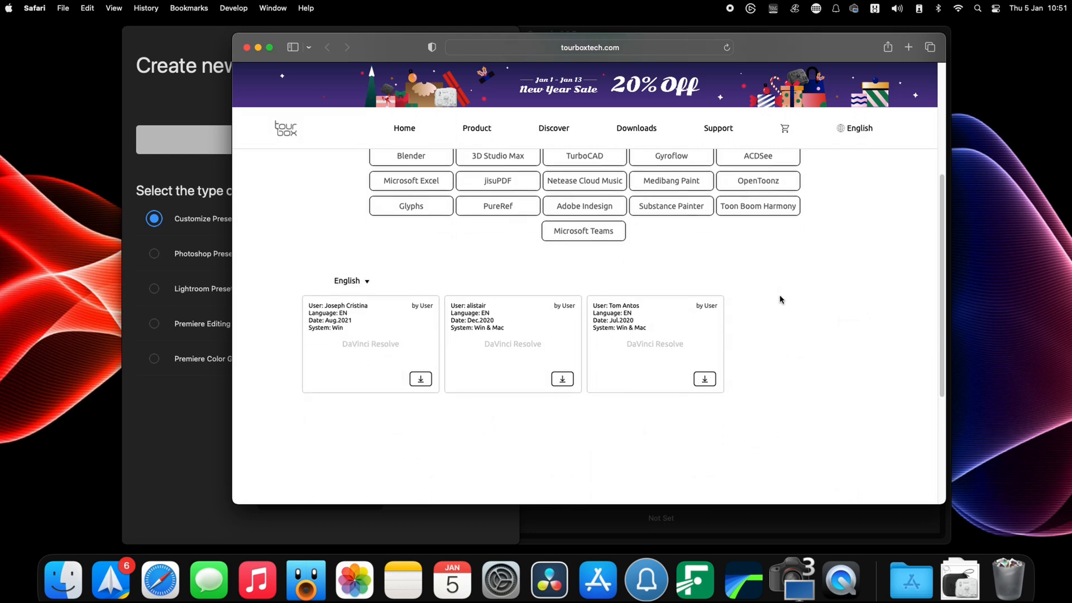
{"action": "mouse_move", "coordinate": [479, 342]}
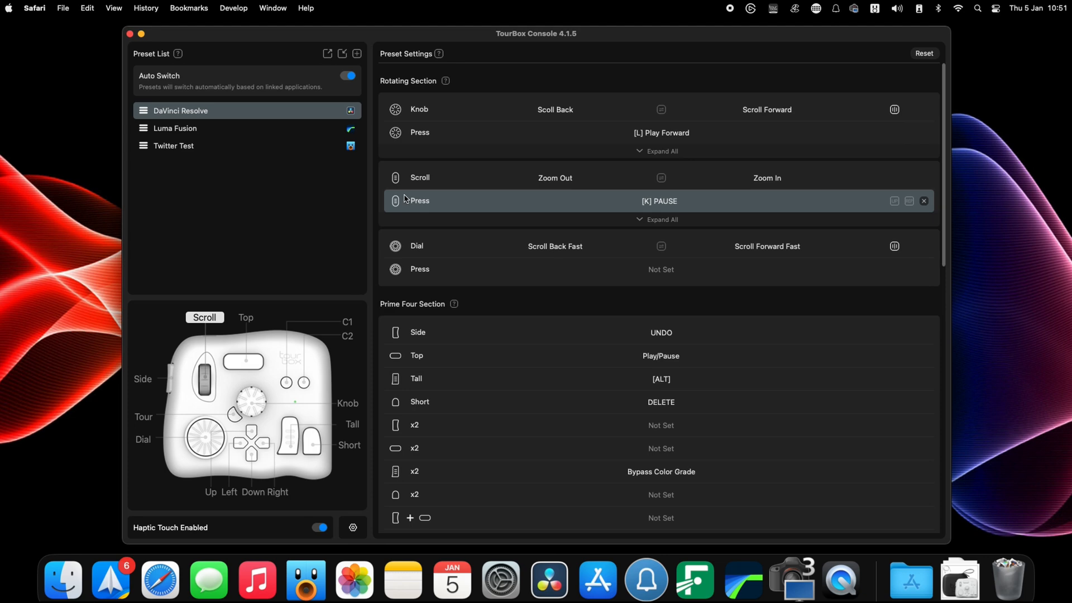
{"action": "mouse_move", "coordinate": [248, 111]}
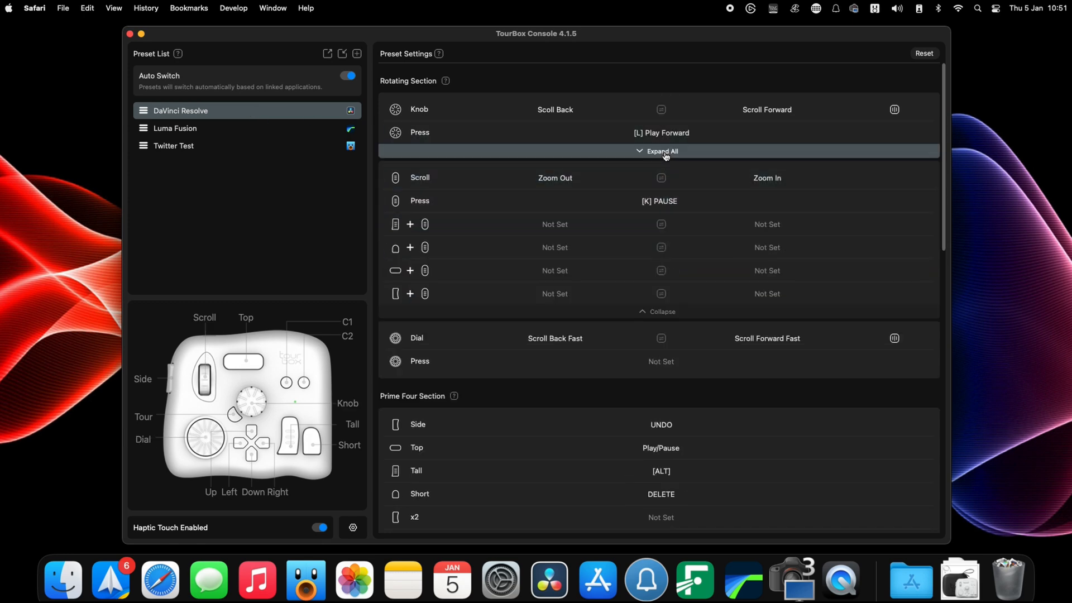
Expand the Knob row of the Rotating Section to reveal its combination mappings.
{"action": "left_click", "coordinate": [660, 150]}
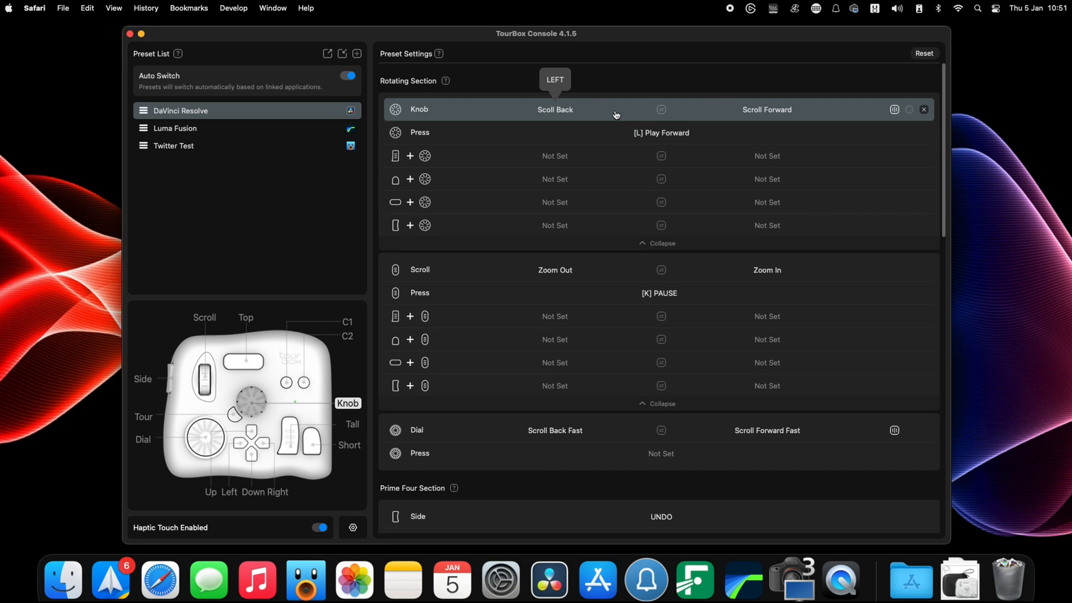
{"action": "mouse_move", "coordinate": [612, 114]}
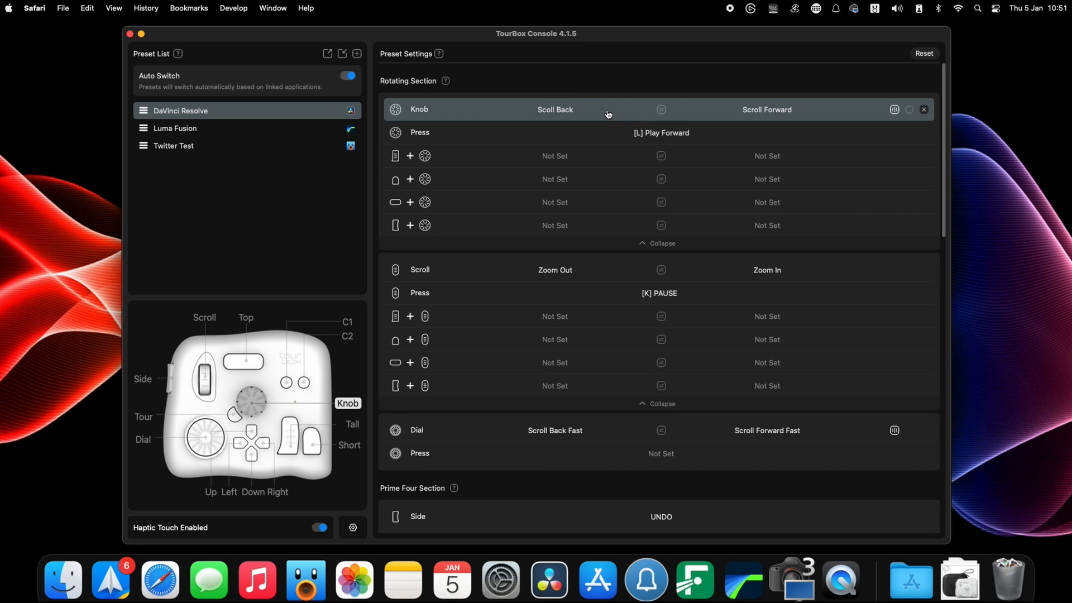
Draft a Middle Mouse Button shortcut tagged 'test' and discard it without saving.
{"action": "left_click", "coordinate": [555, 109]}
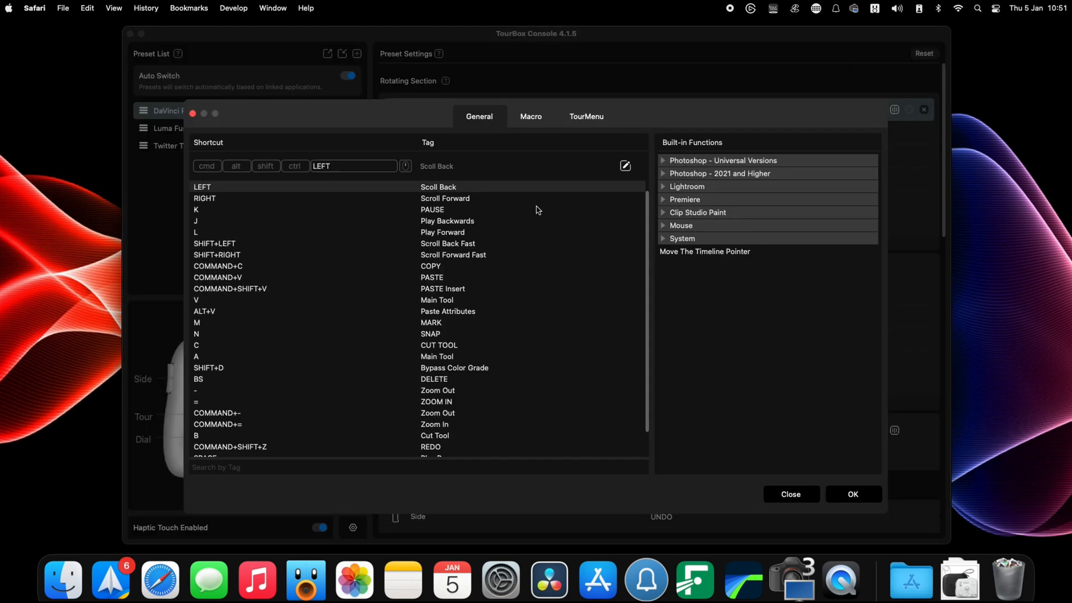
{"action": "scroll", "scroll_direction": "up", "scroll_amount": 3}
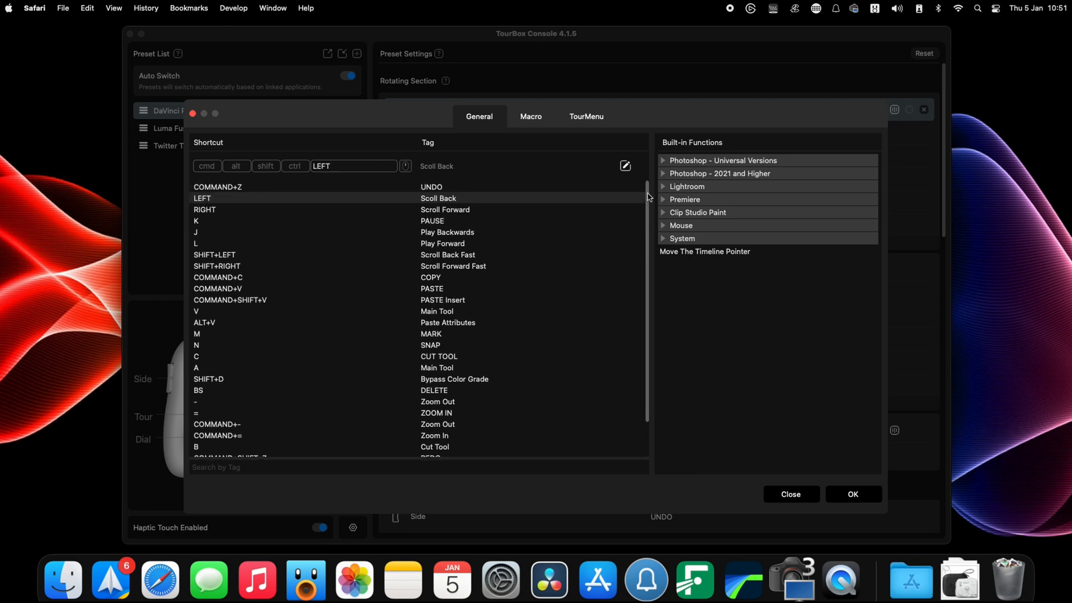
{"action": "left_click", "coordinate": [354, 166]}
{"action": "type", "text": "3"}
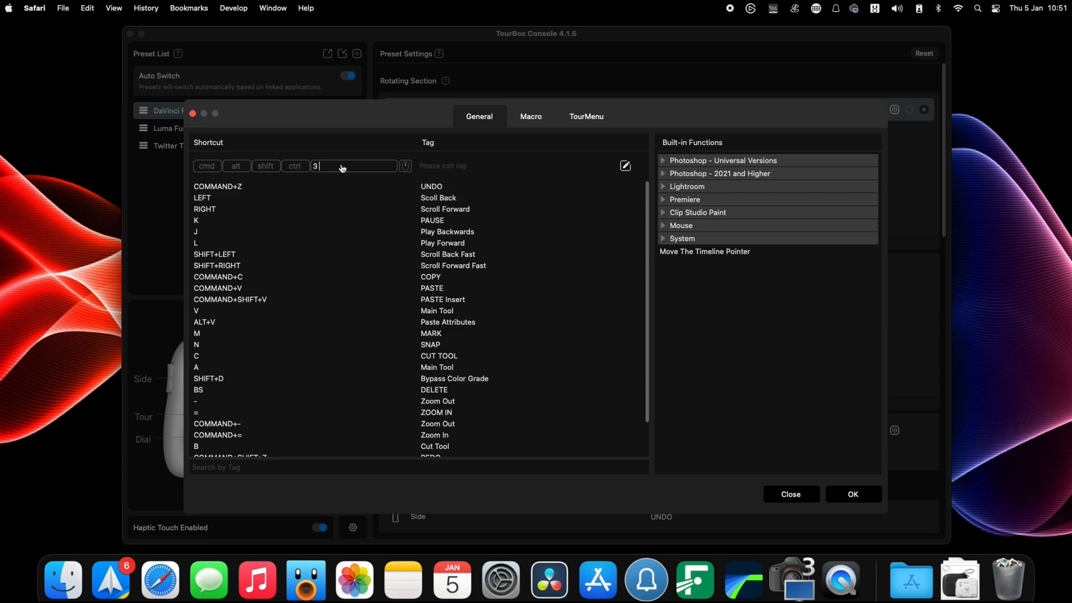
{"action": "left_click", "coordinate": [404, 165]}
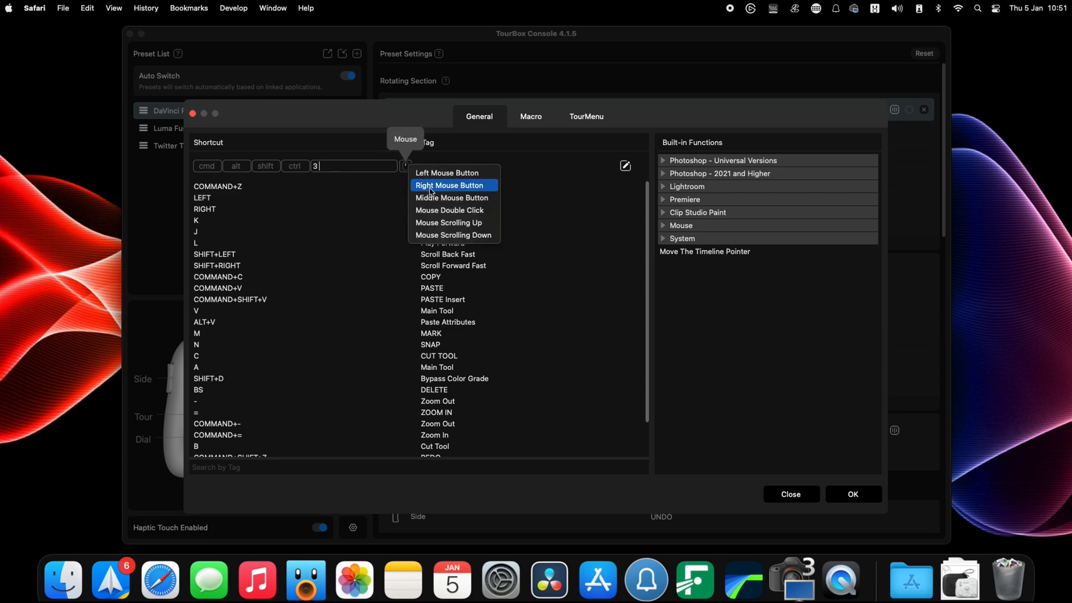
{"action": "left_click", "coordinate": [452, 198]}
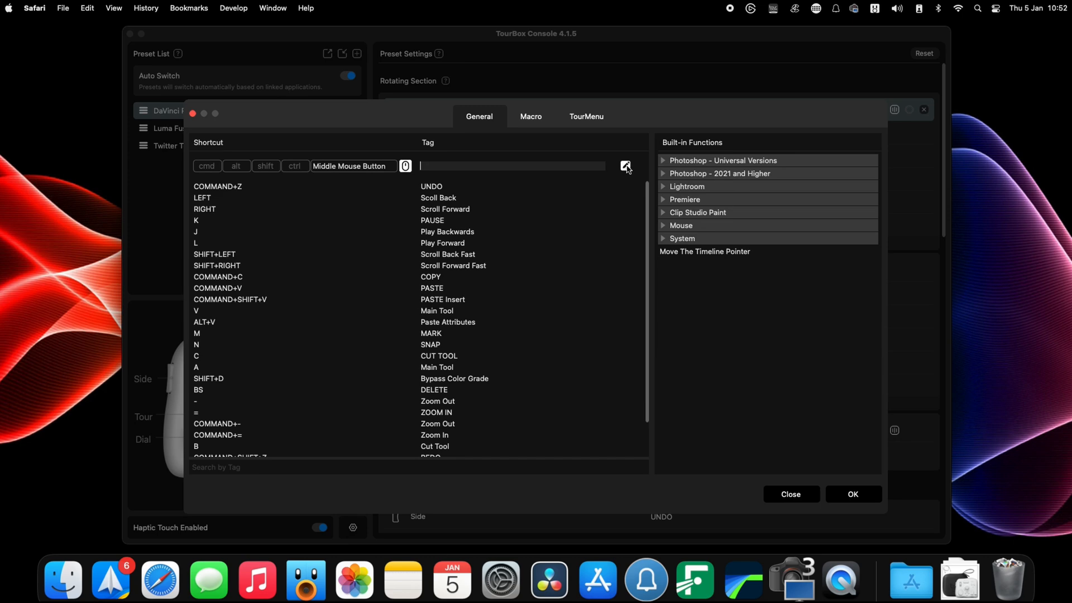
{"action": "type", "text": "test"}
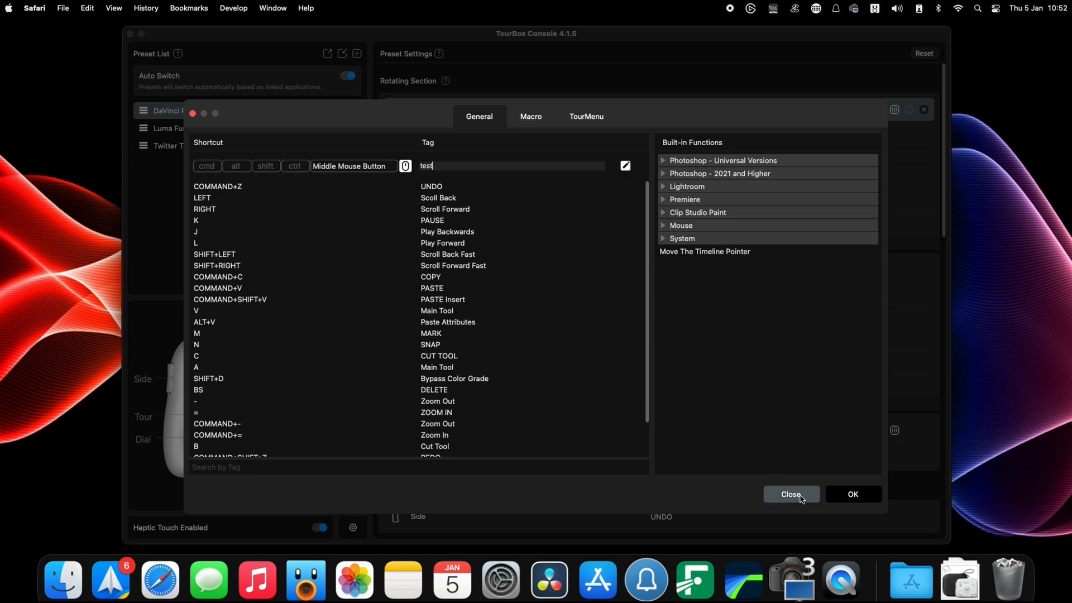
{"action": "left_click", "coordinate": [790, 495]}
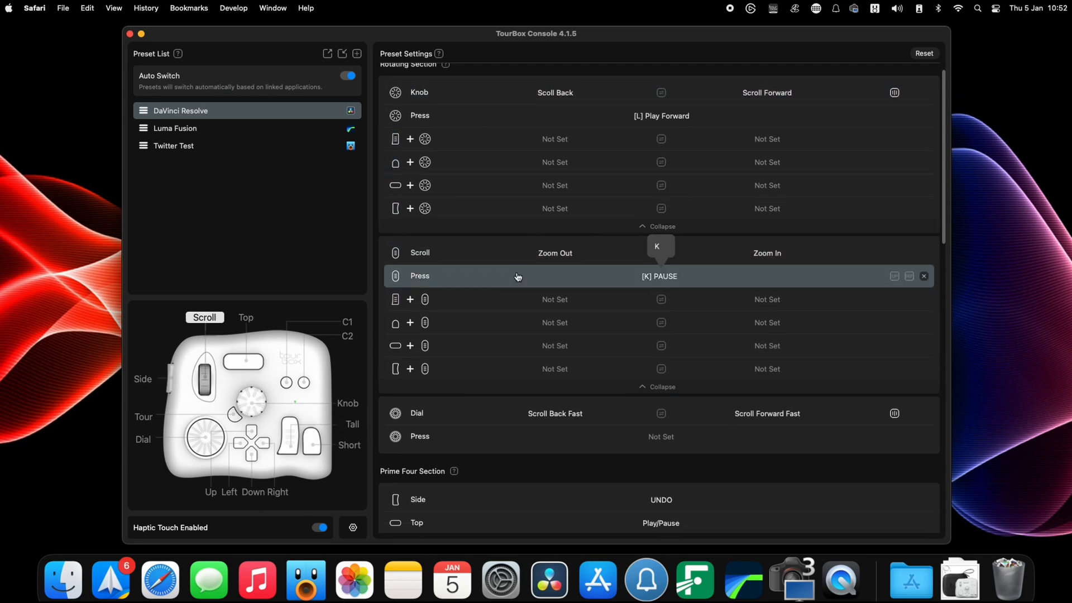
{"action": "scroll", "scroll_direction": "down", "scroll_amount": 3}
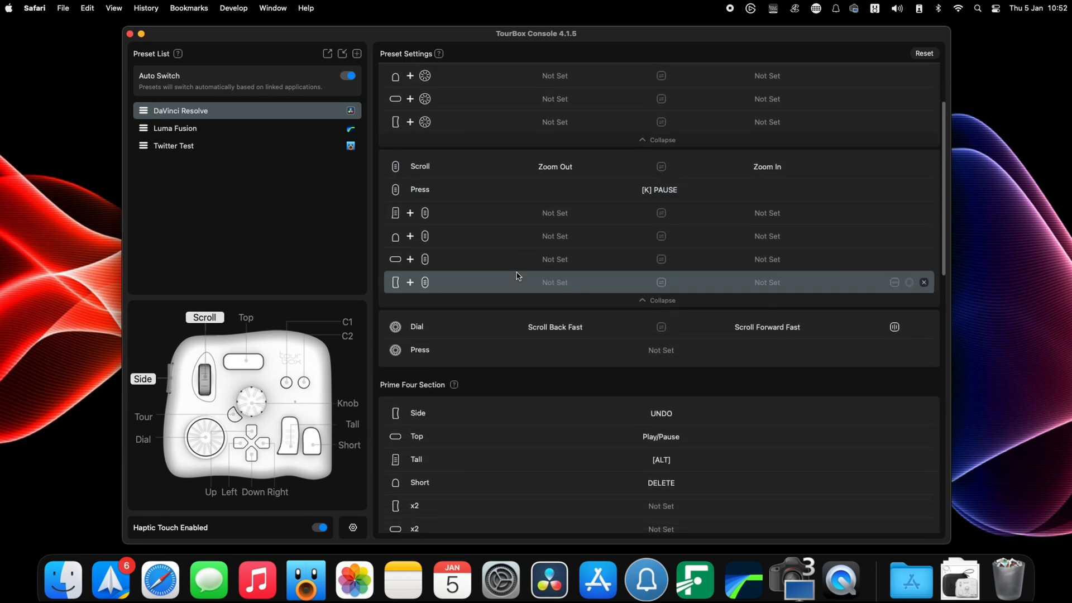
{"action": "scroll", "scroll_direction": "down", "scroll_amount": 3}
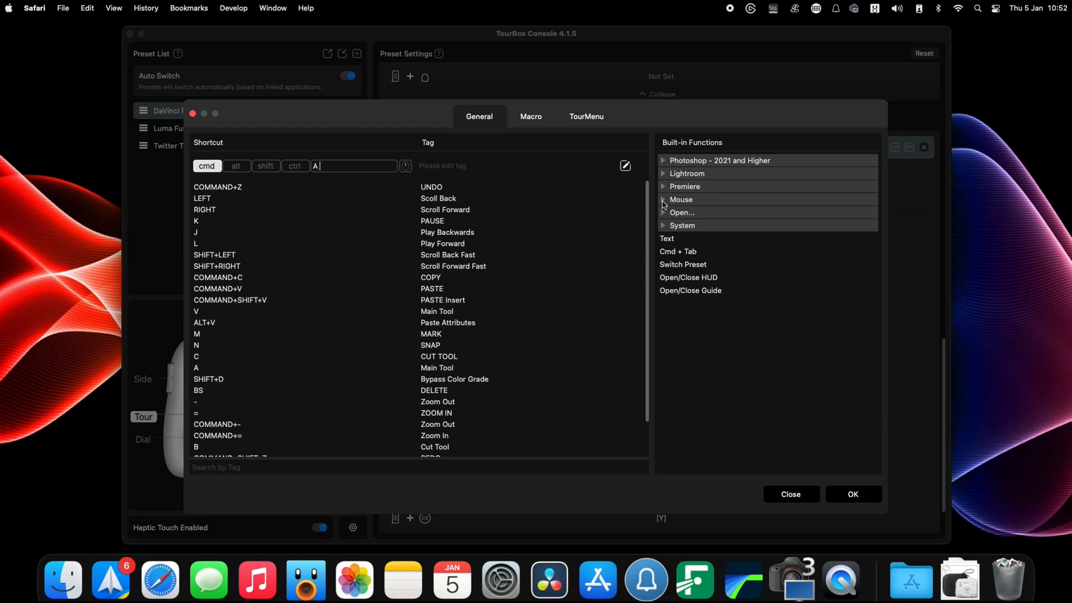
{"action": "mouse_move", "coordinate": [663, 222]}
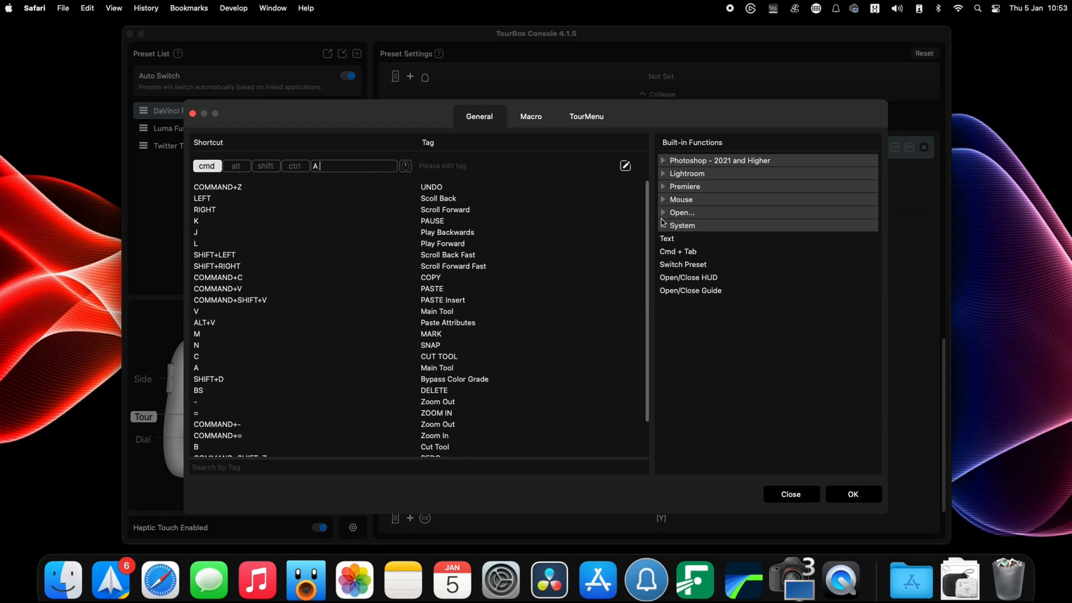
Expand the System list under Built-in Functions in the shortcut dialog.
{"action": "left_click", "coordinate": [681, 225]}
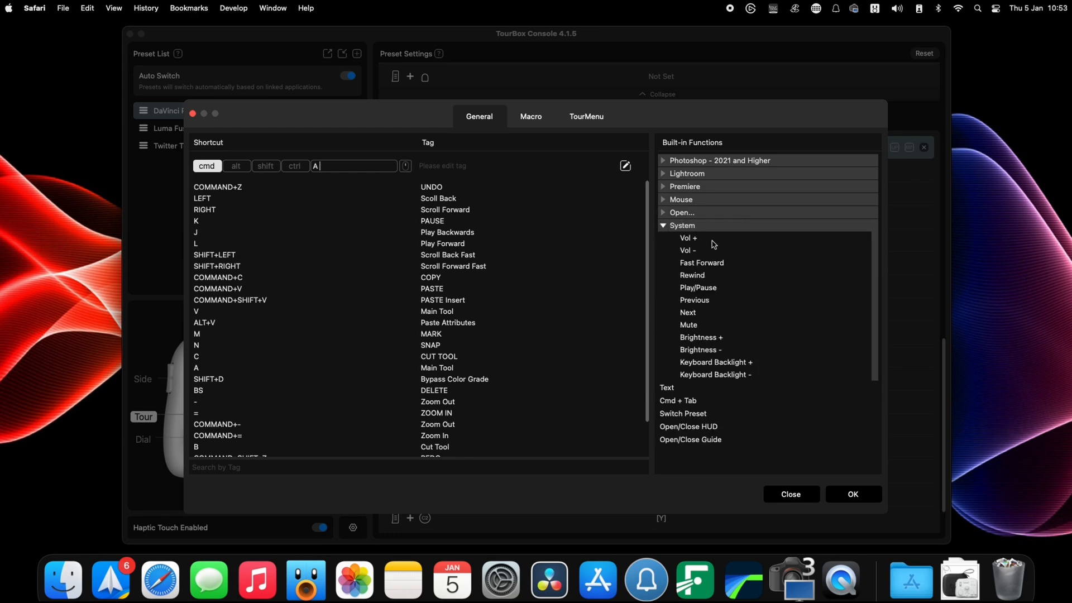
{"action": "mouse_move", "coordinate": [724, 266]}
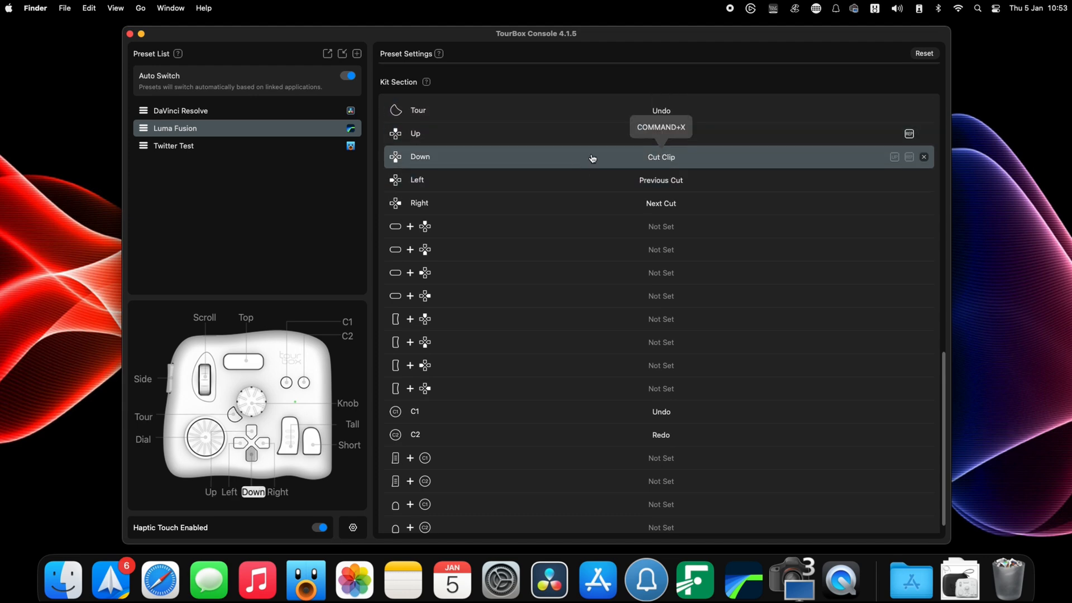
Show the Application list the preset can be linked to via its link icon.
{"action": "left_click", "coordinate": [660, 156]}
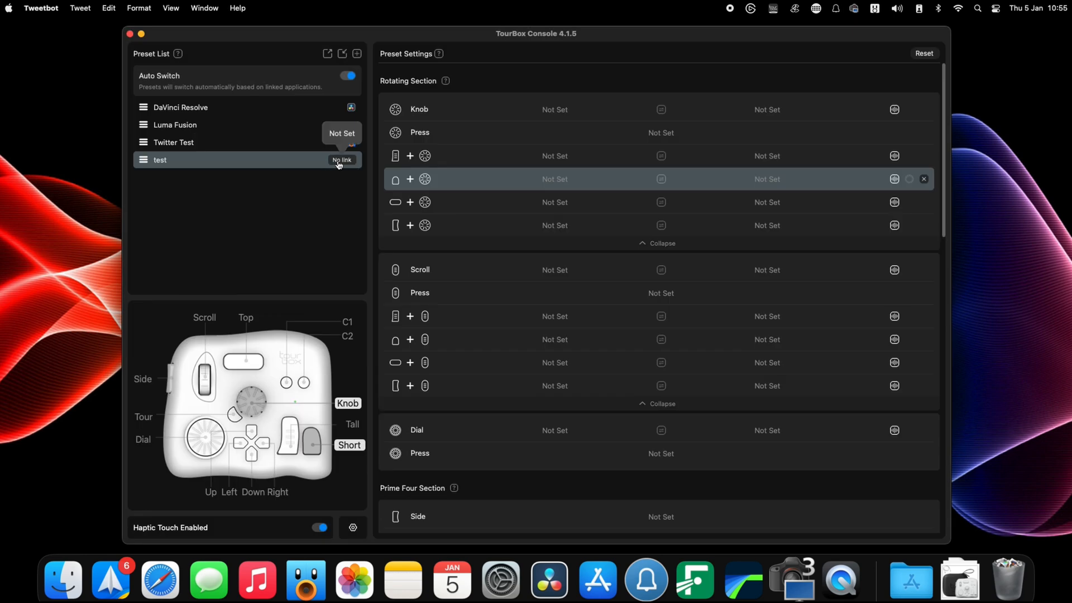
{"action": "left_click", "coordinate": [351, 160]}
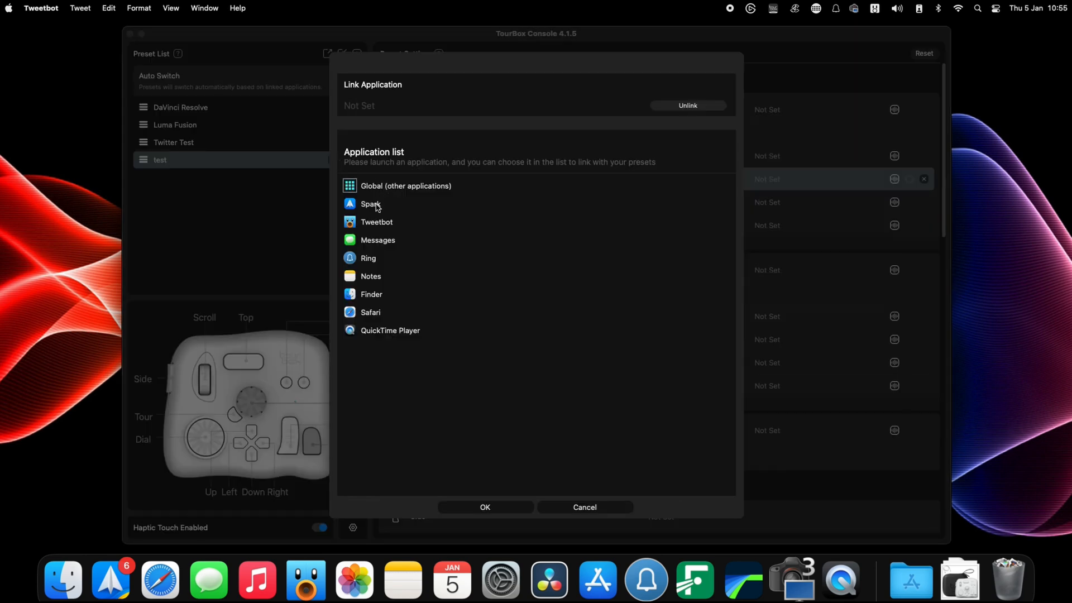
{"action": "mouse_move", "coordinate": [375, 282]}
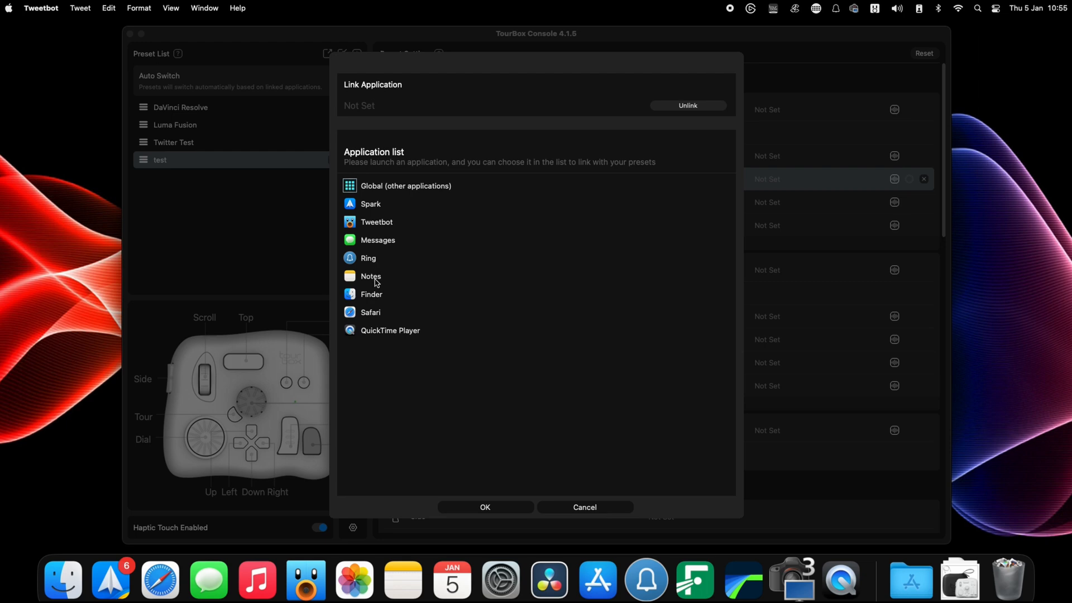
{"action": "mouse_move", "coordinate": [382, 203]}
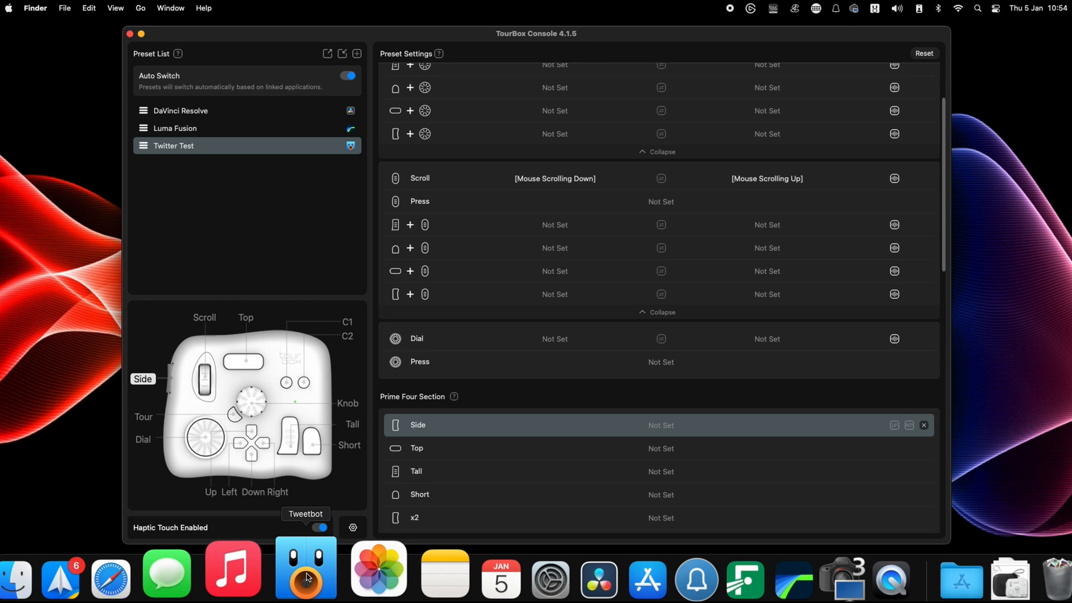
Bring Tweetbot forward, scroll its timeline with the TourBox, then close the window.
{"action": "left_click", "coordinate": [306, 568]}
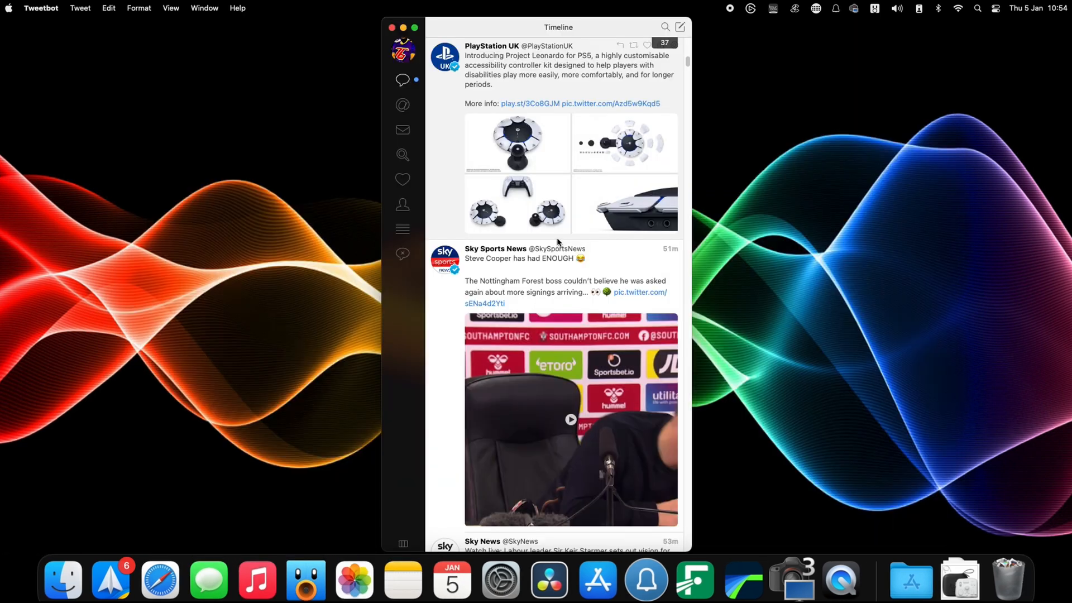
{"action": "scroll", "scroll_direction": "up", "scroll_amount": 3}
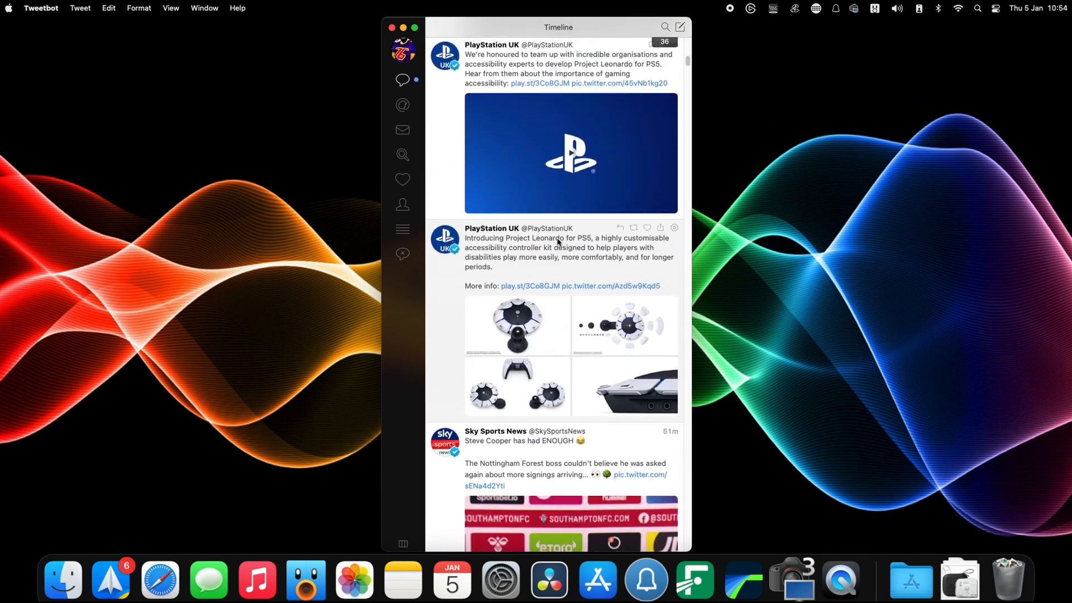
{"action": "scroll", "scroll_direction": "up", "scroll_amount": 3}
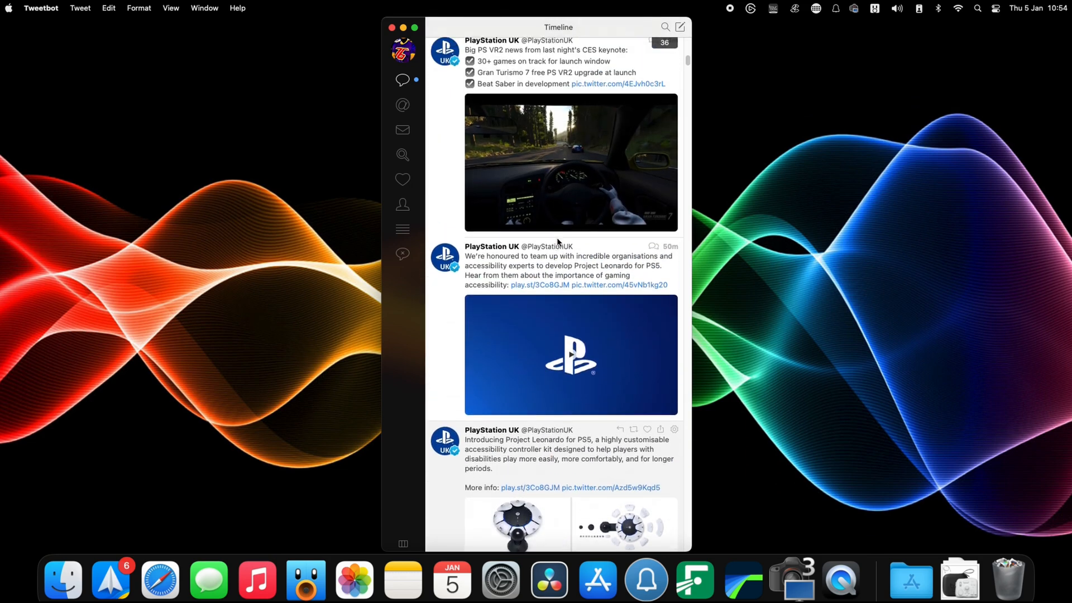
{"action": "left_click", "coordinate": [392, 27]}
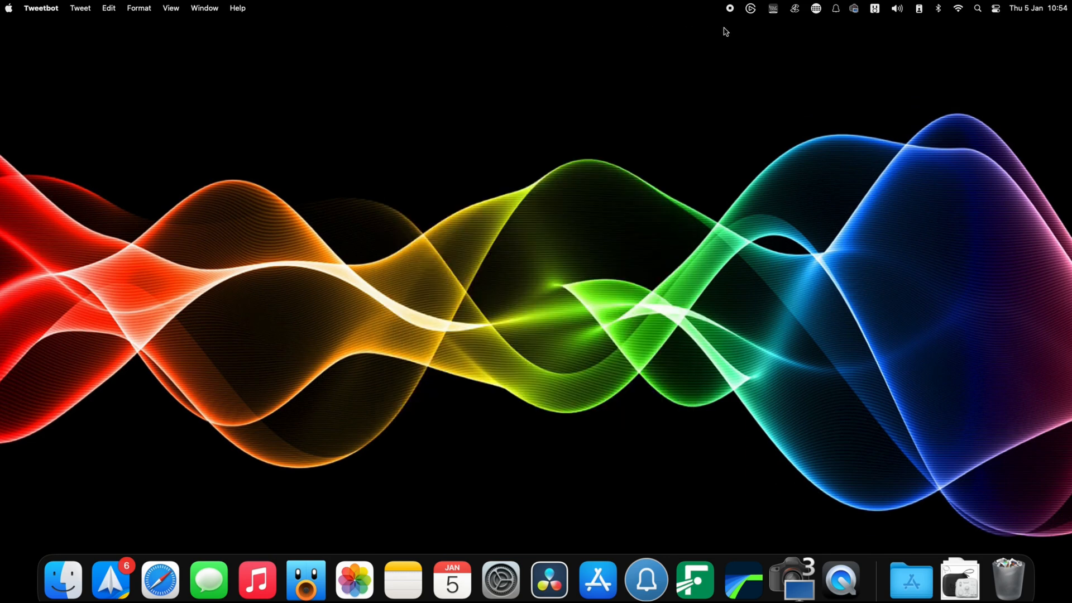